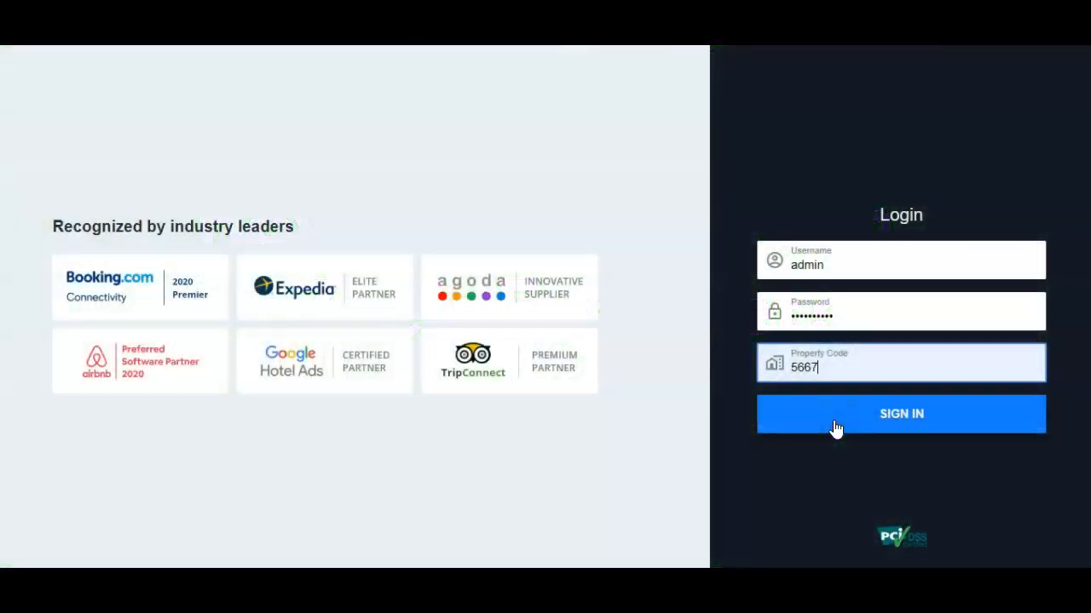
Sign in to eZee Centrix for property 5667 (Hotel Sea Rock)
left_click(900, 414)
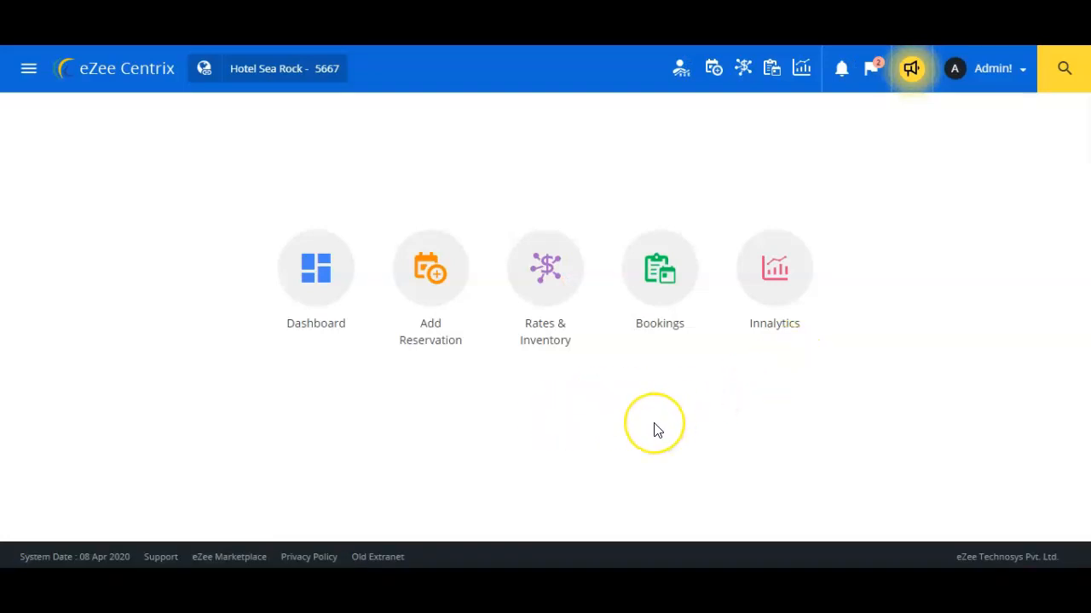
mouse_move(969, 237)
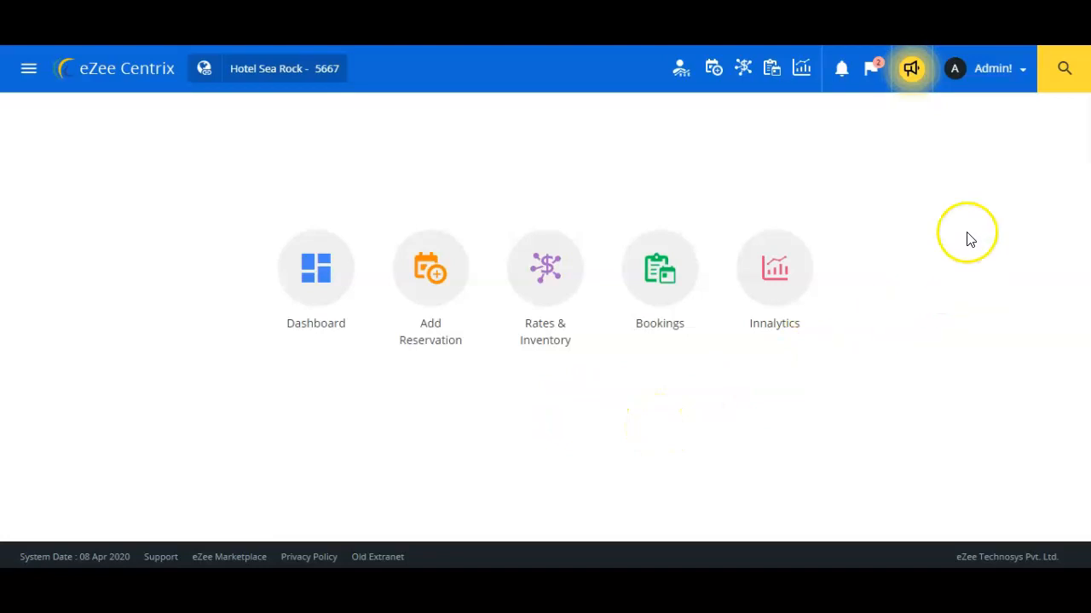
mouse_move(1023, 69)
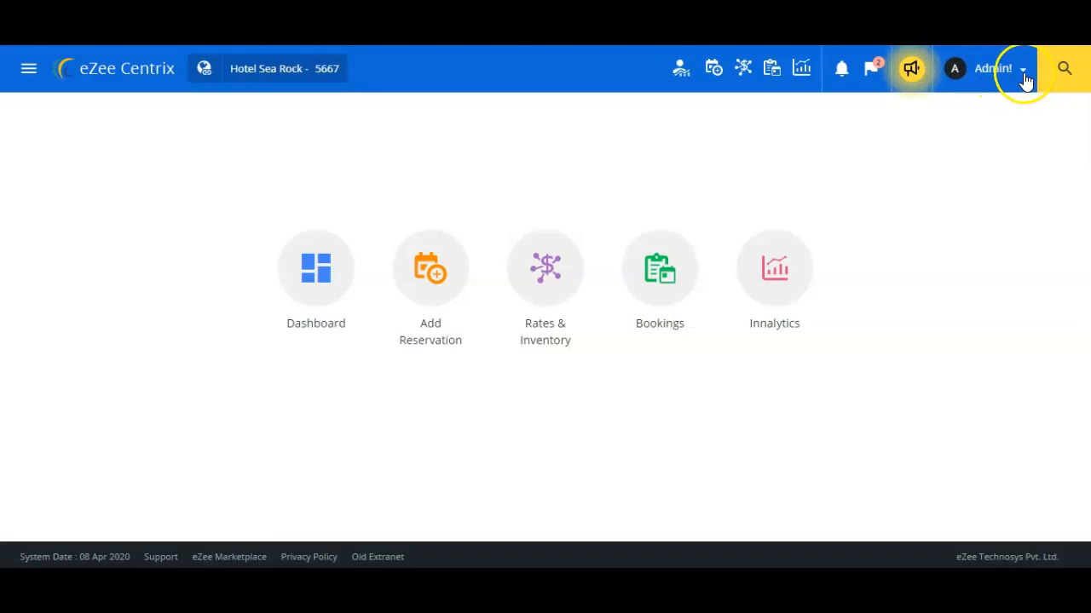
Go to Admin > Users to list the property's existing user accounts
left_click(1022, 68)
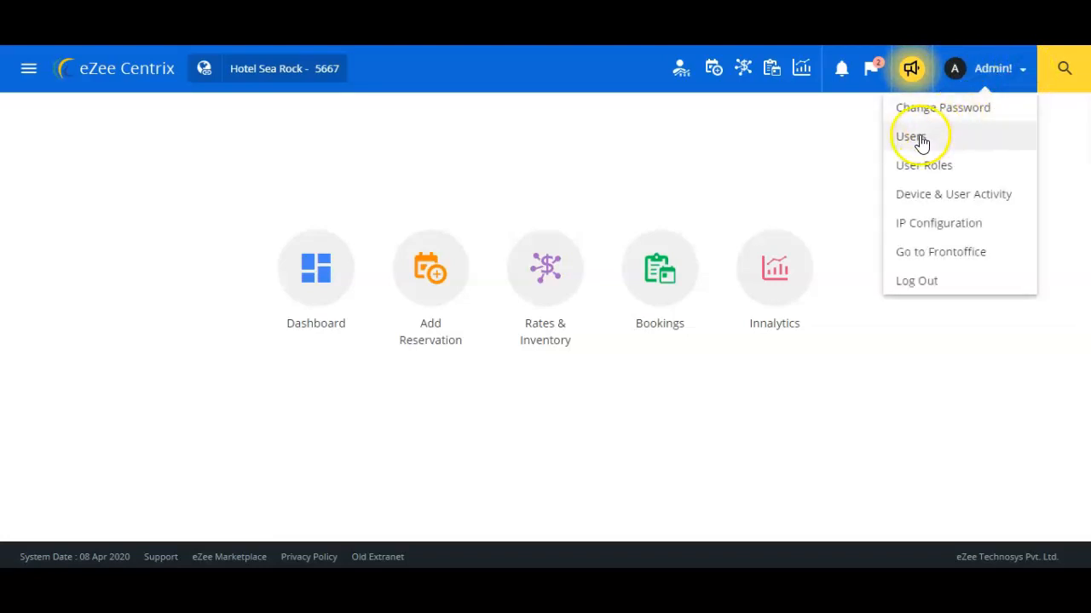
left_click(906, 136)
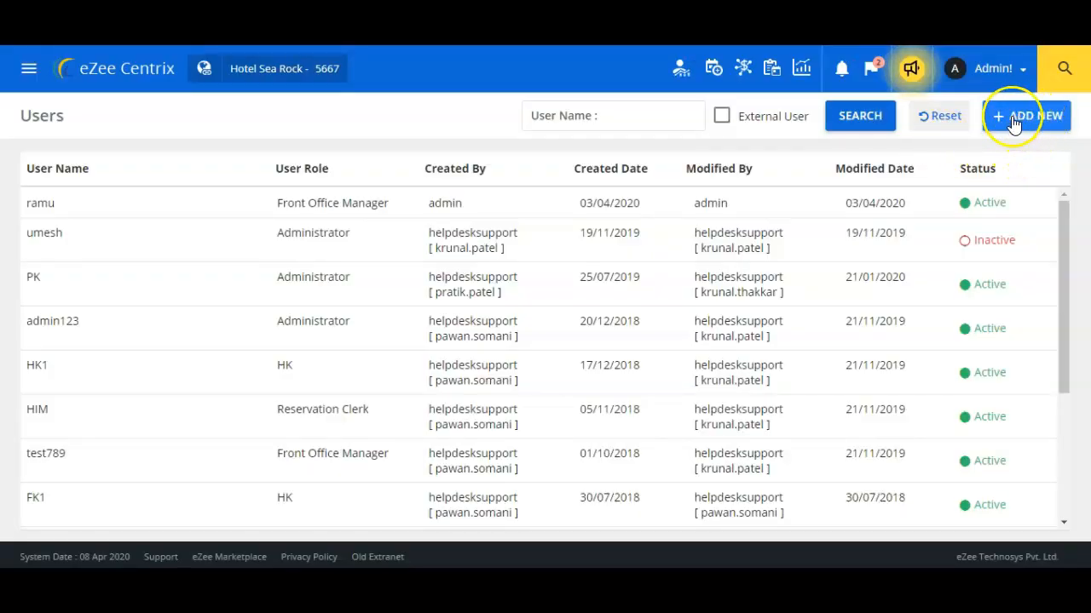
Add a new user with short code MNG, user name Manager and the General Manager role
left_click(1026, 116)
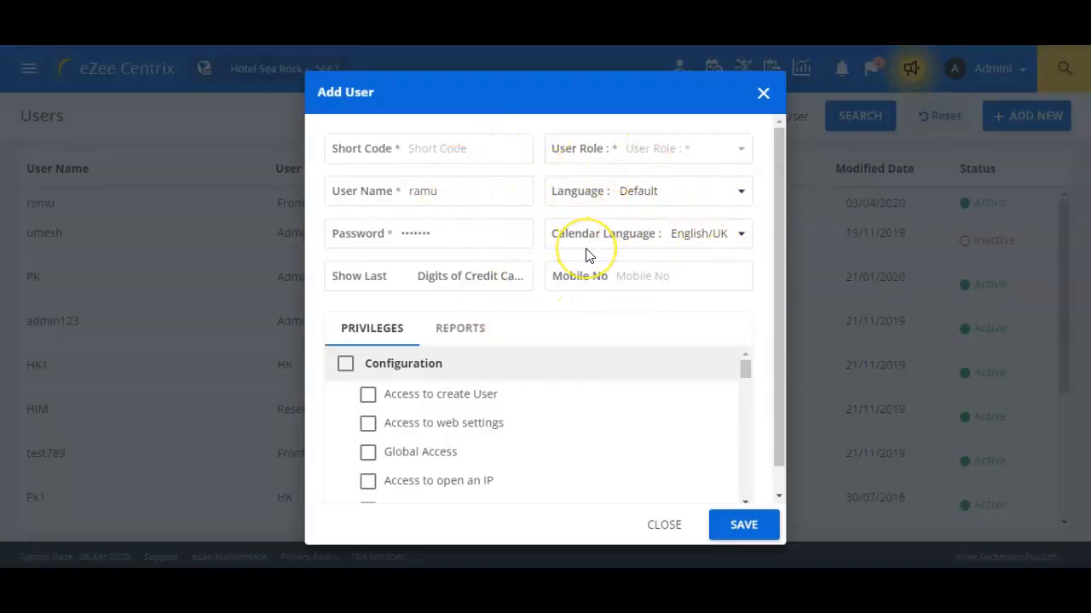
mouse_move(525, 213)
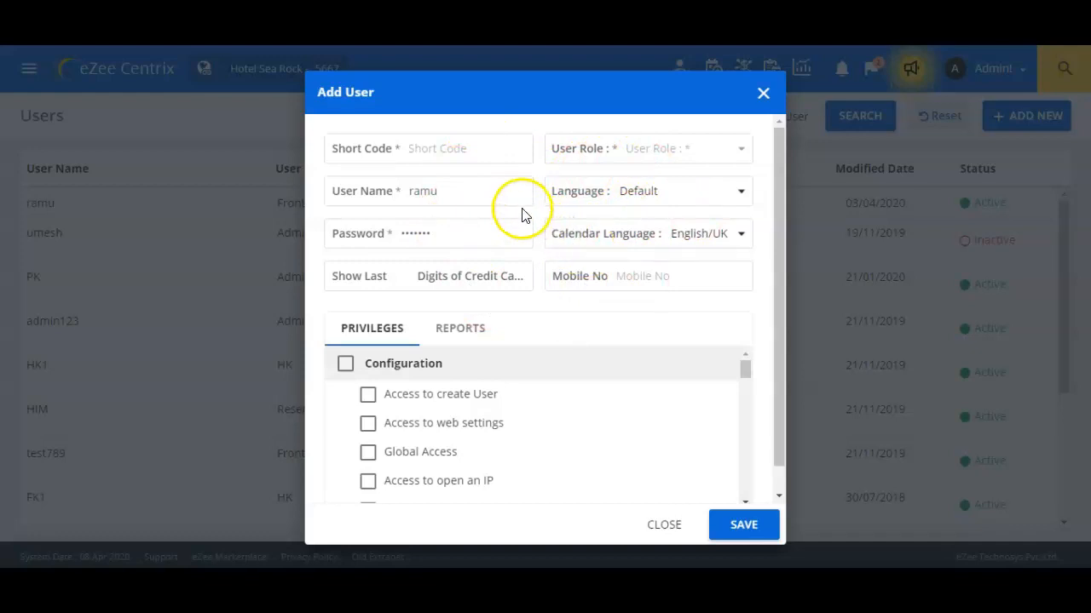
mouse_move(402, 191)
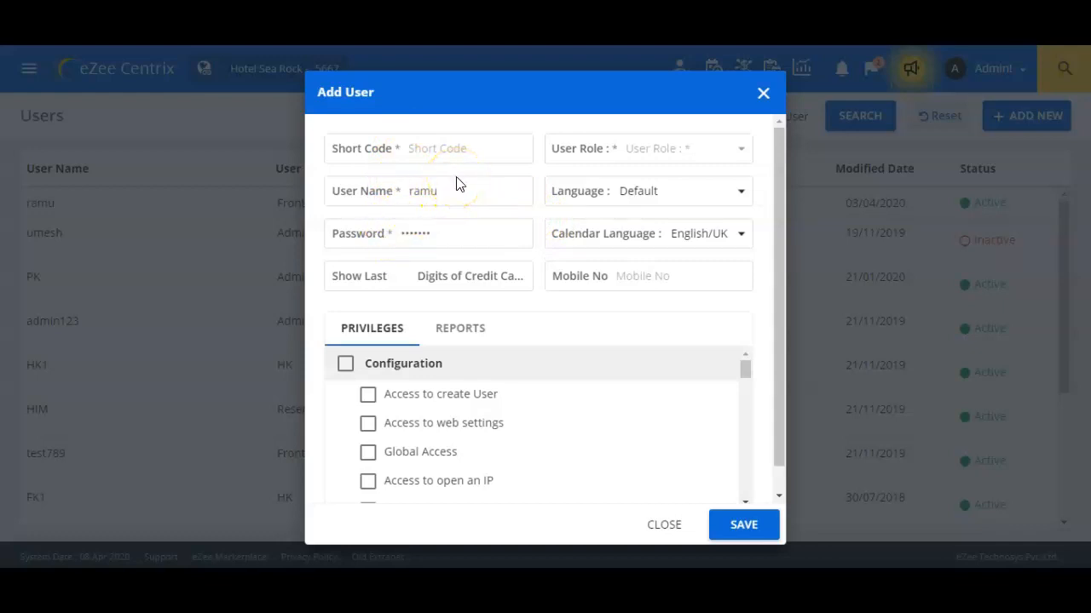
mouse_move(456, 175)
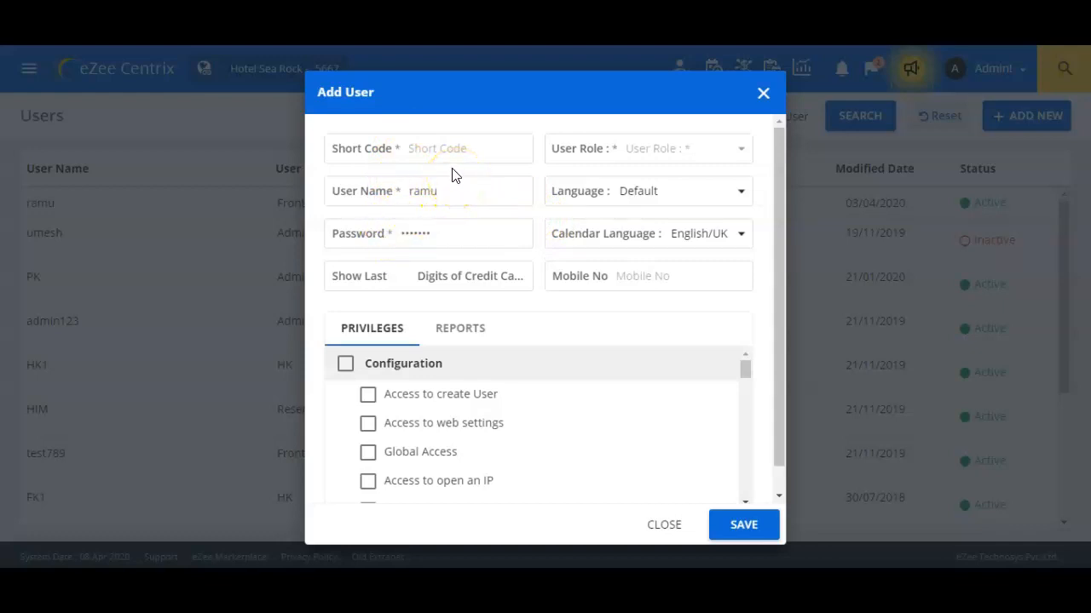
left_click(443, 148)
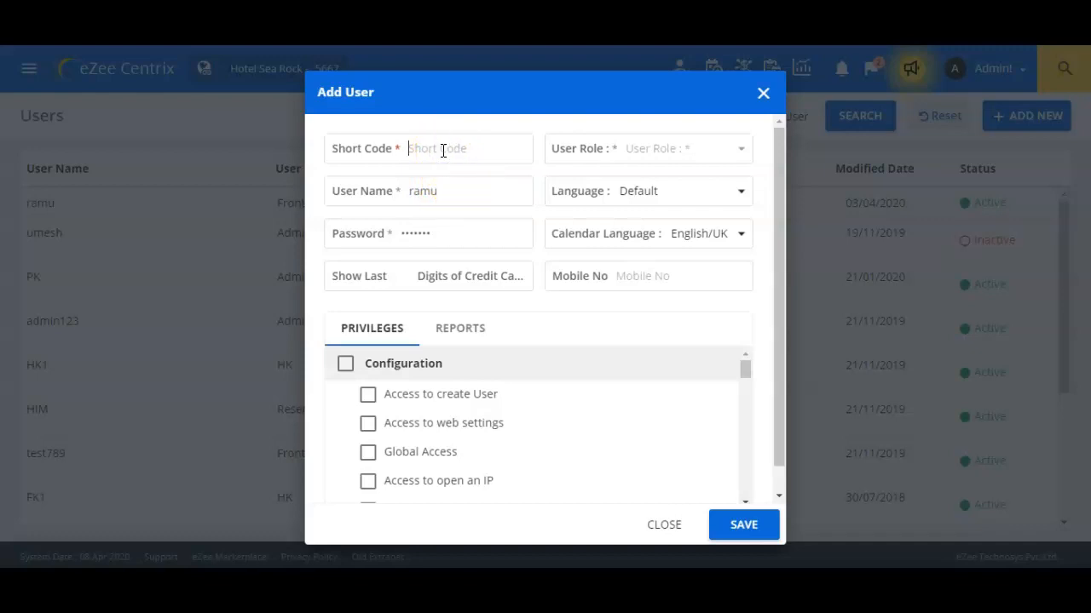
type("MNG")
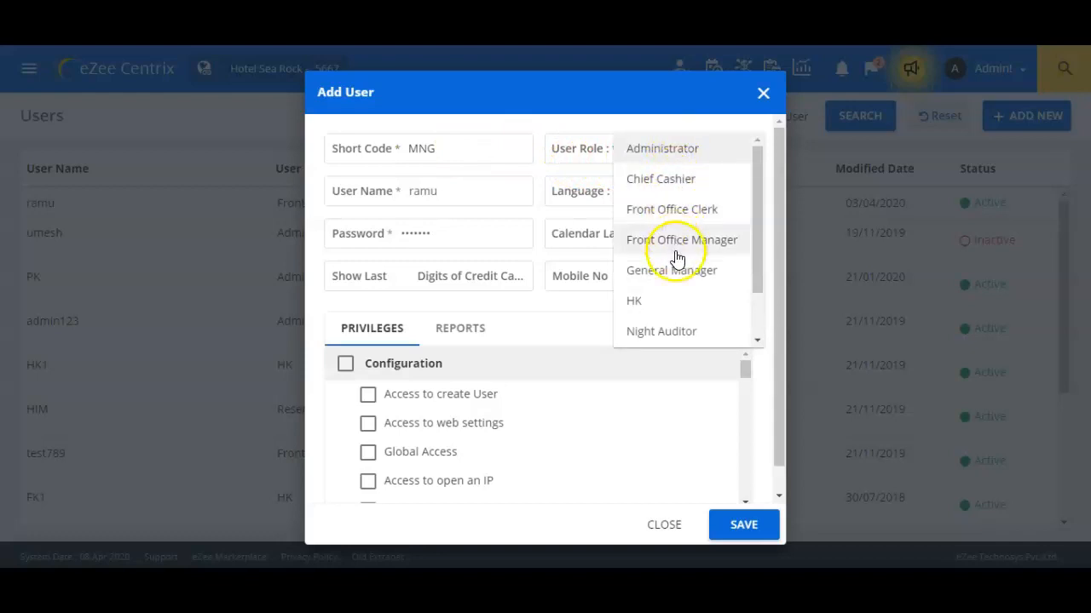
mouse_move(681, 269)
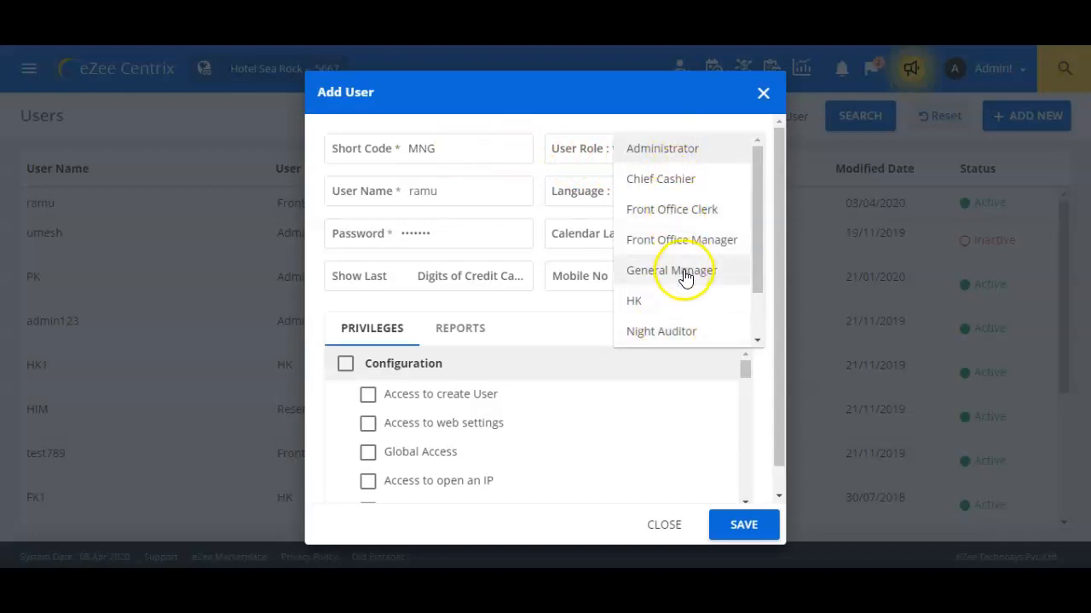
left_click(681, 269)
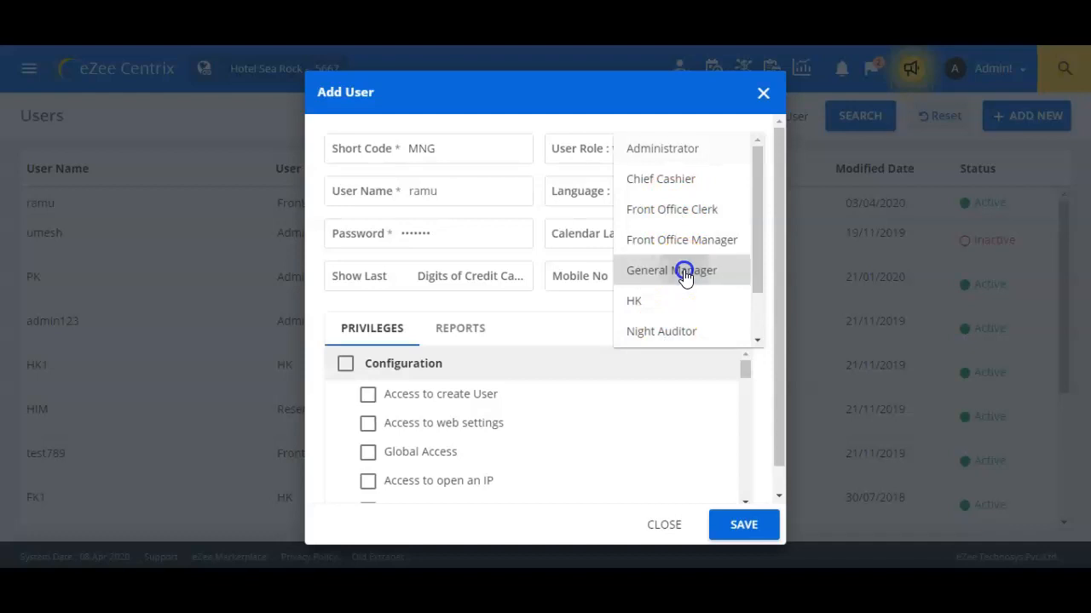
left_click(671, 269)
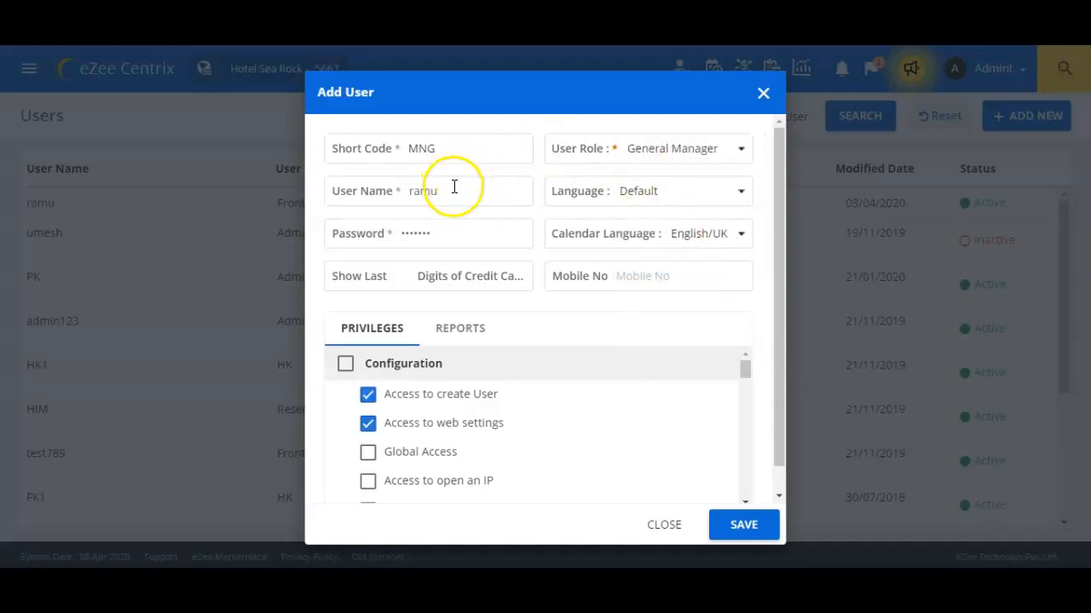
type("Mana")
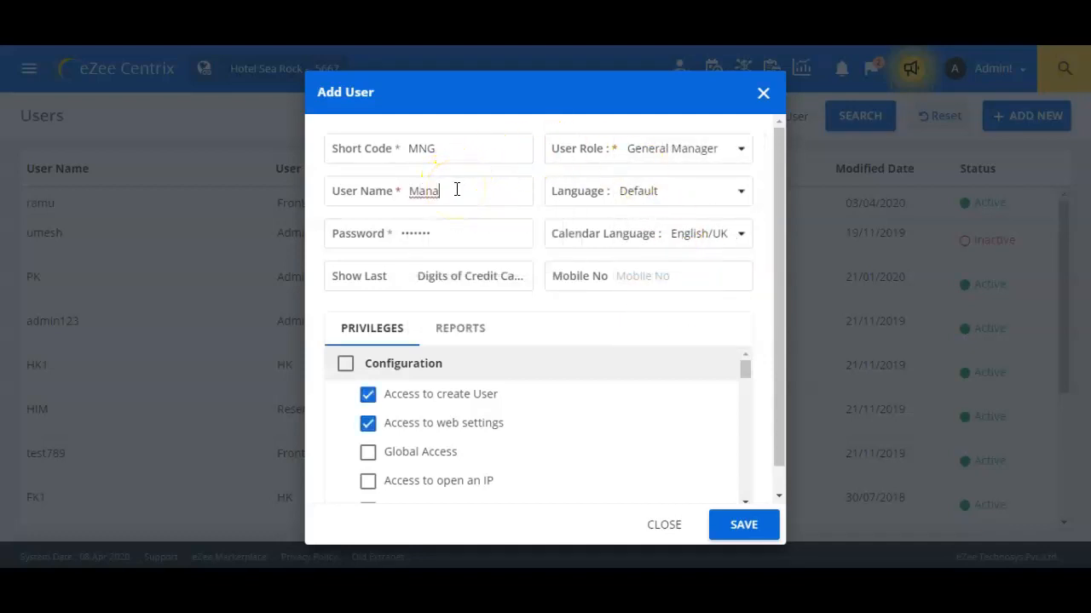
type("ger")
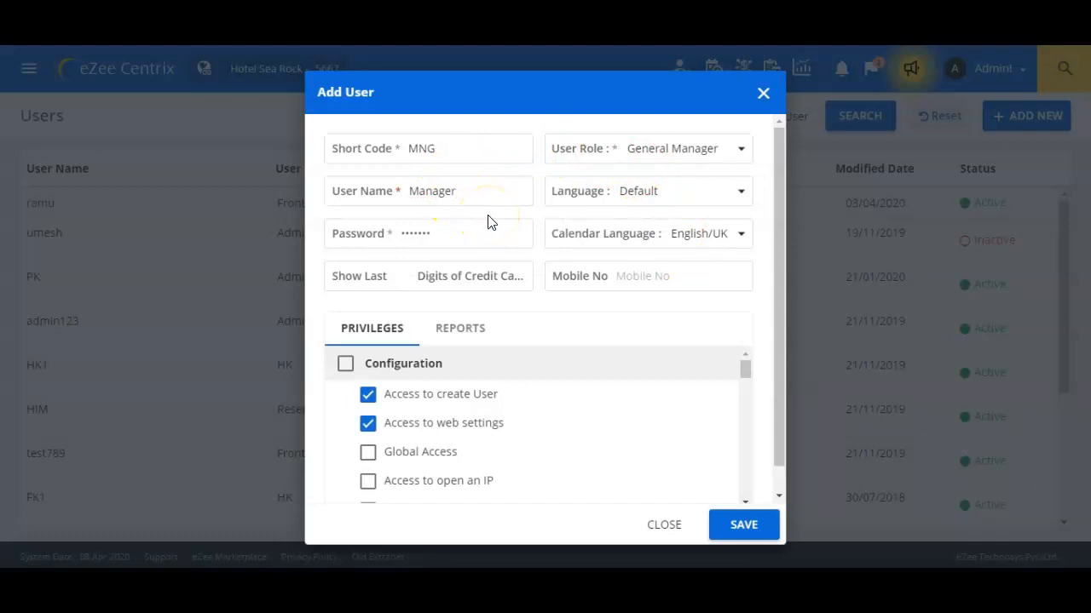
mouse_move(521, 218)
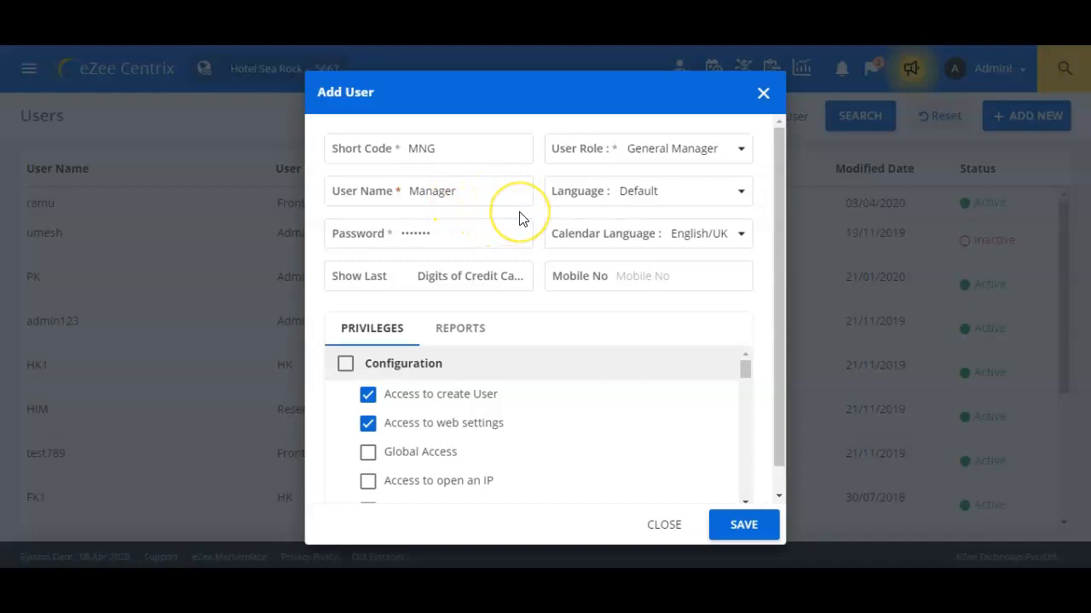
mouse_move(680, 208)
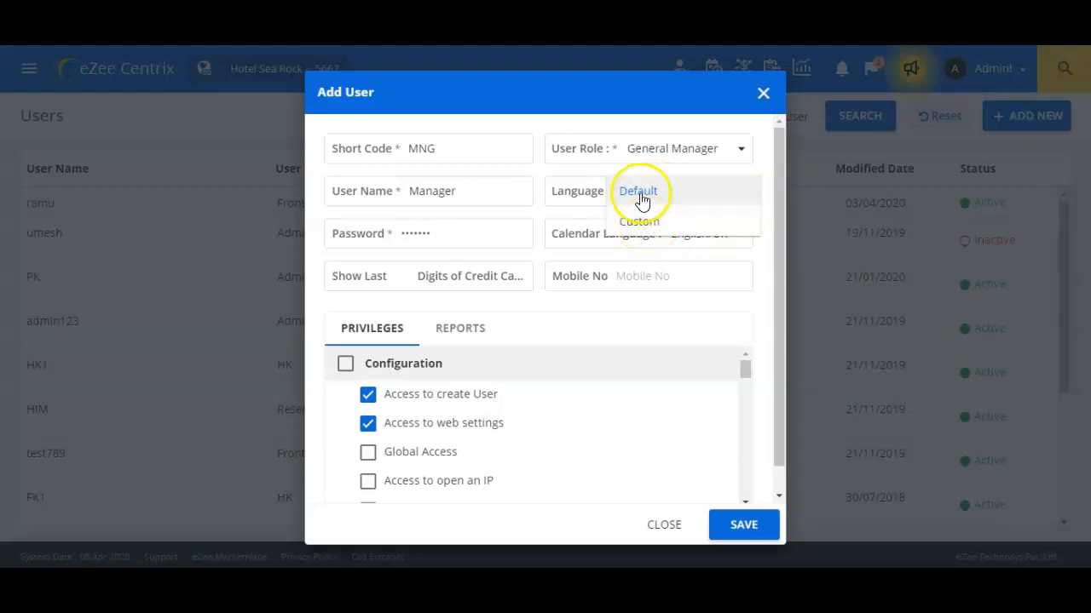
Set language to Default, enter a strong password and show only the last 3 credit card digits
left_click(637, 191)
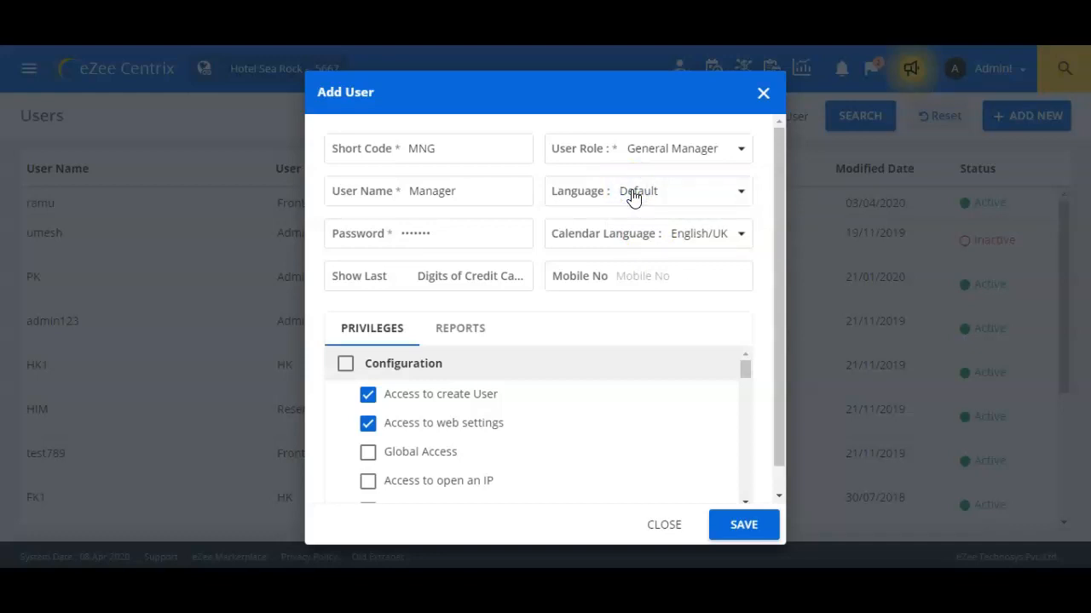
left_click(426, 232)
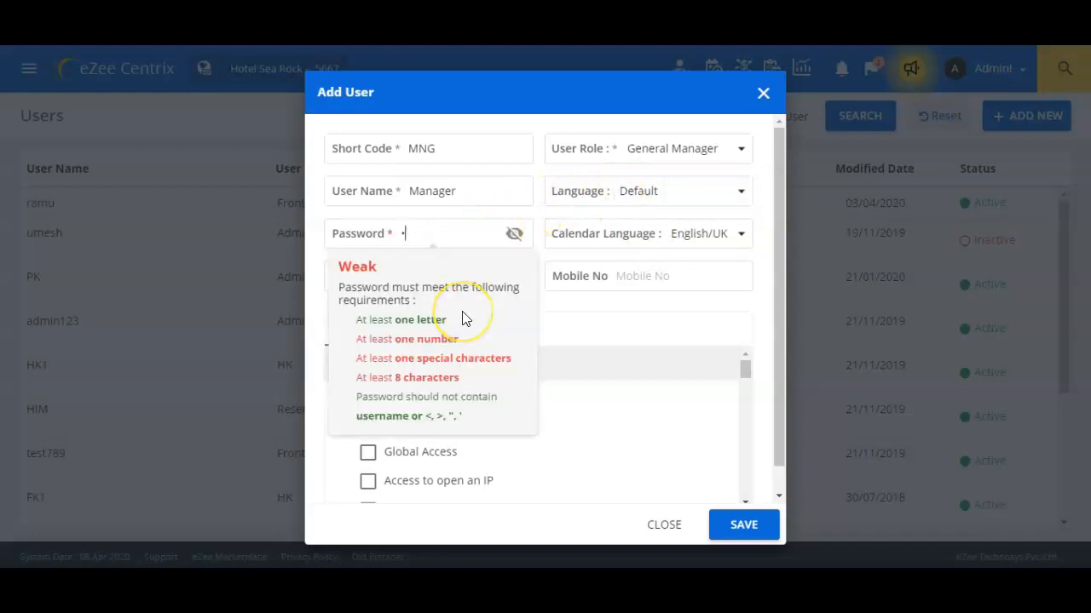
type("••••")
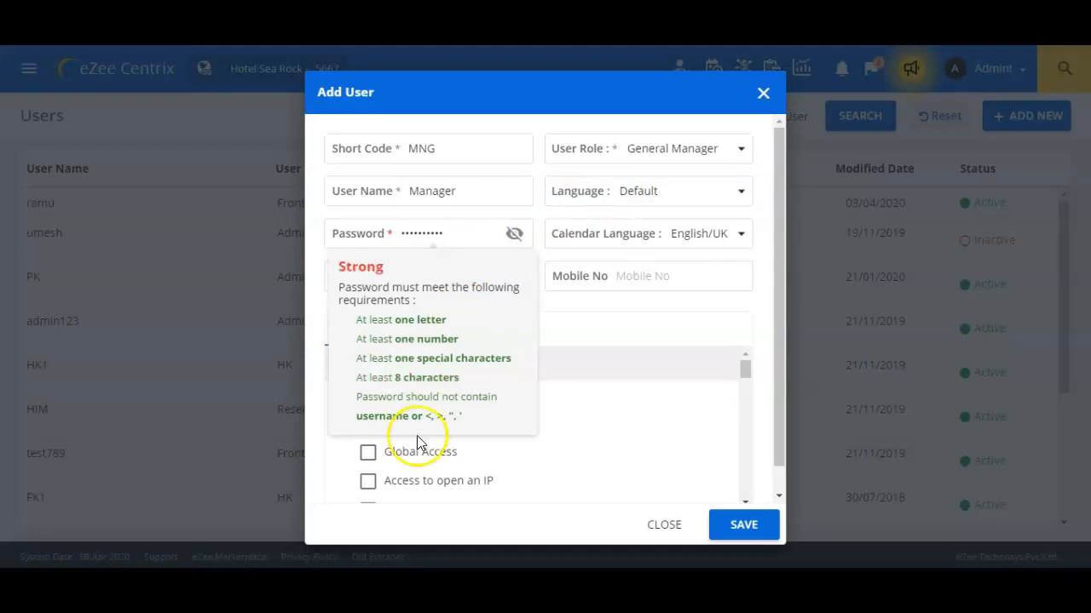
left_click(651, 305)
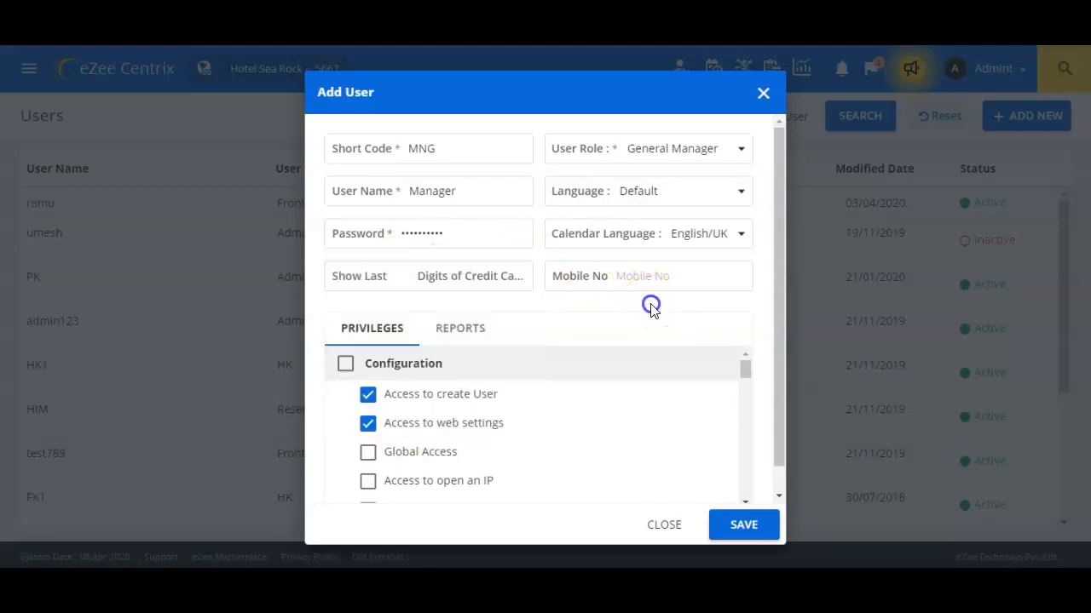
mouse_move(399, 279)
type("3")
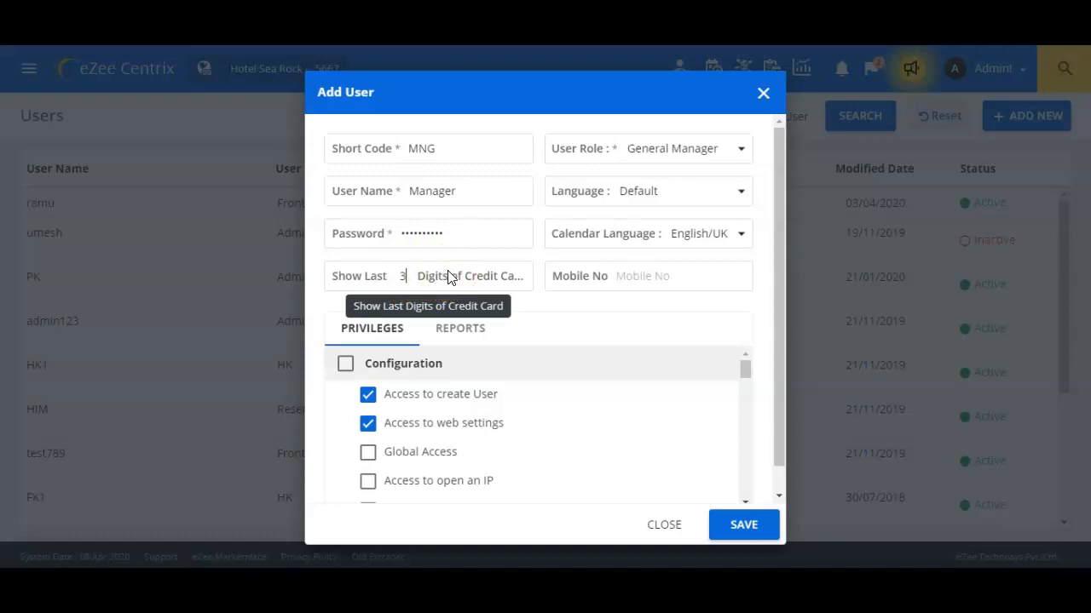
left_click(656, 276)
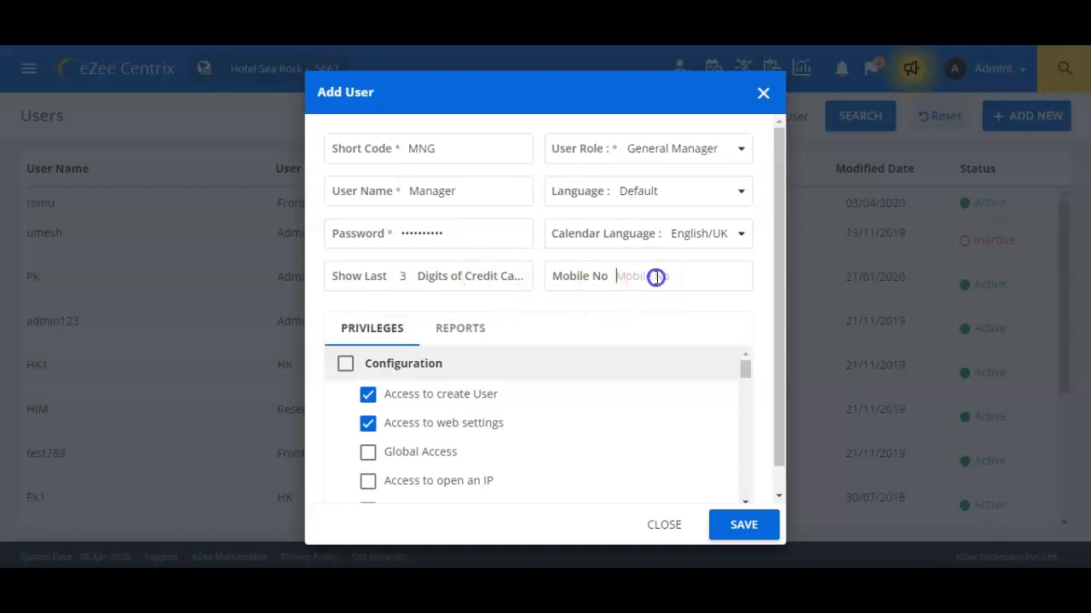
mouse_move(632, 327)
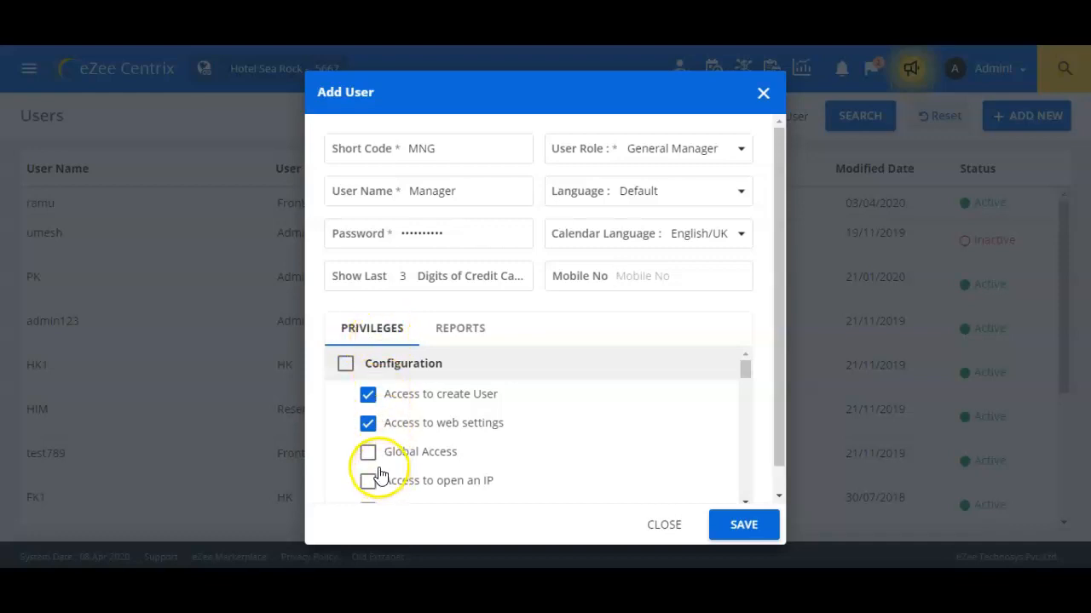
Grant the Global Access privilege and bring the Front Office privileges into view
left_click(368, 452)
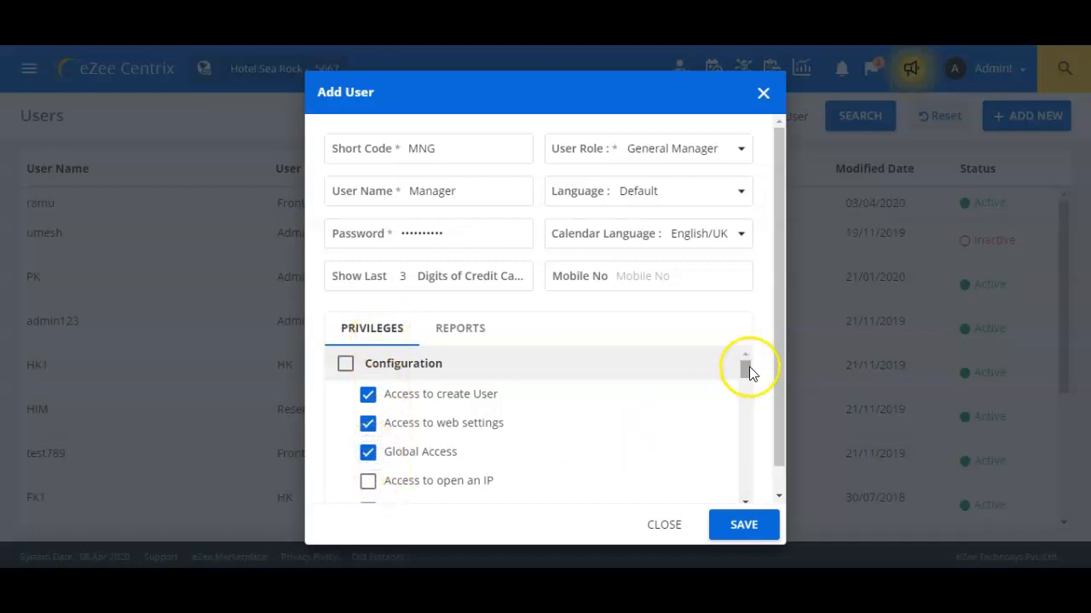
scroll("down", 3)
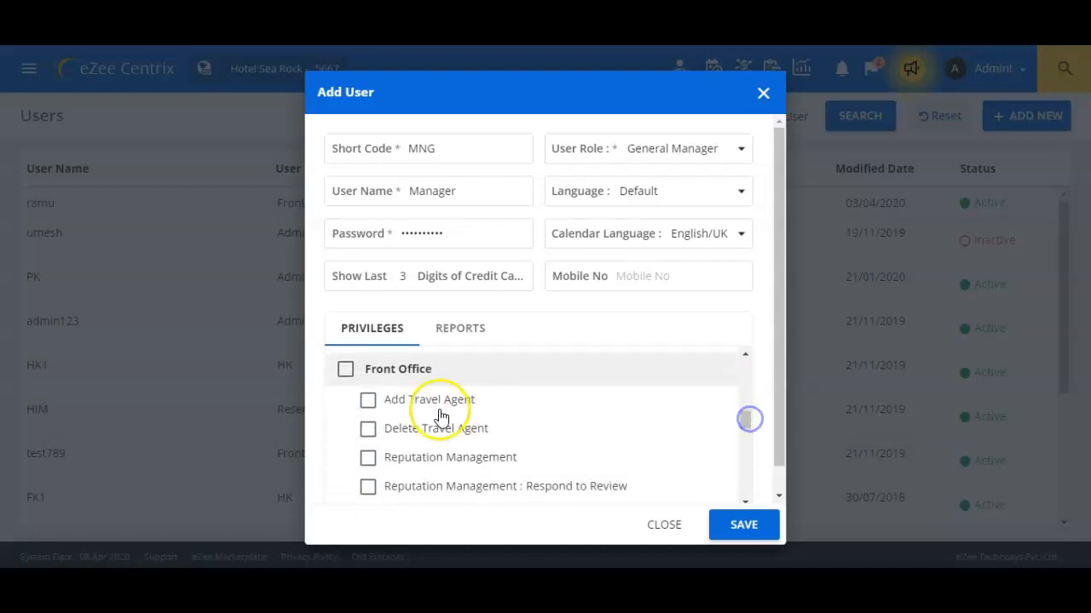
mouse_move(494, 365)
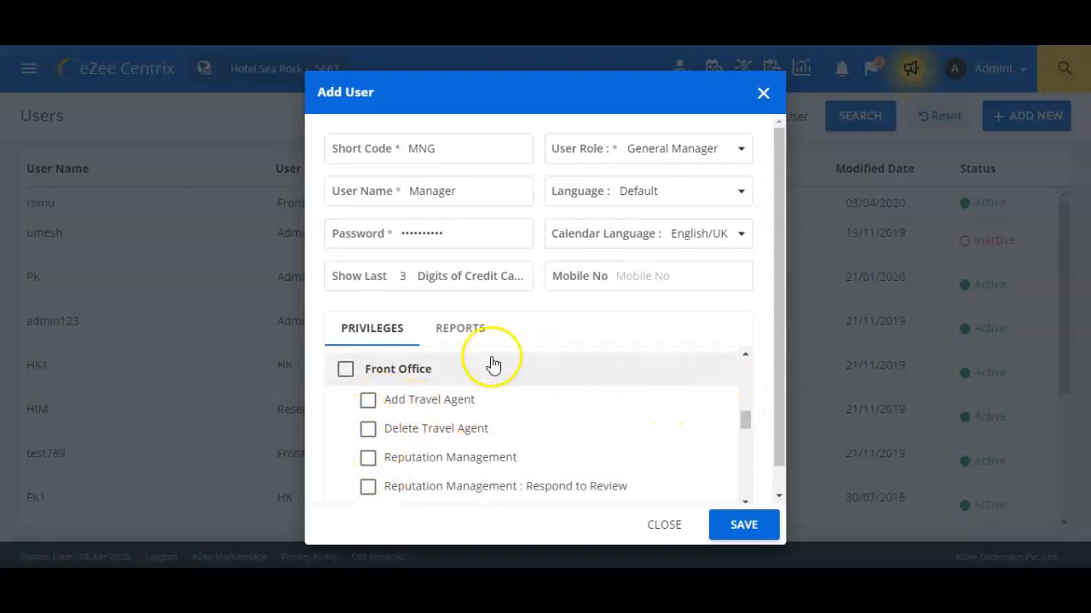
Under Reports, allow the Mobile/Desktop Wise Reservation Statistics report
left_click(460, 327)
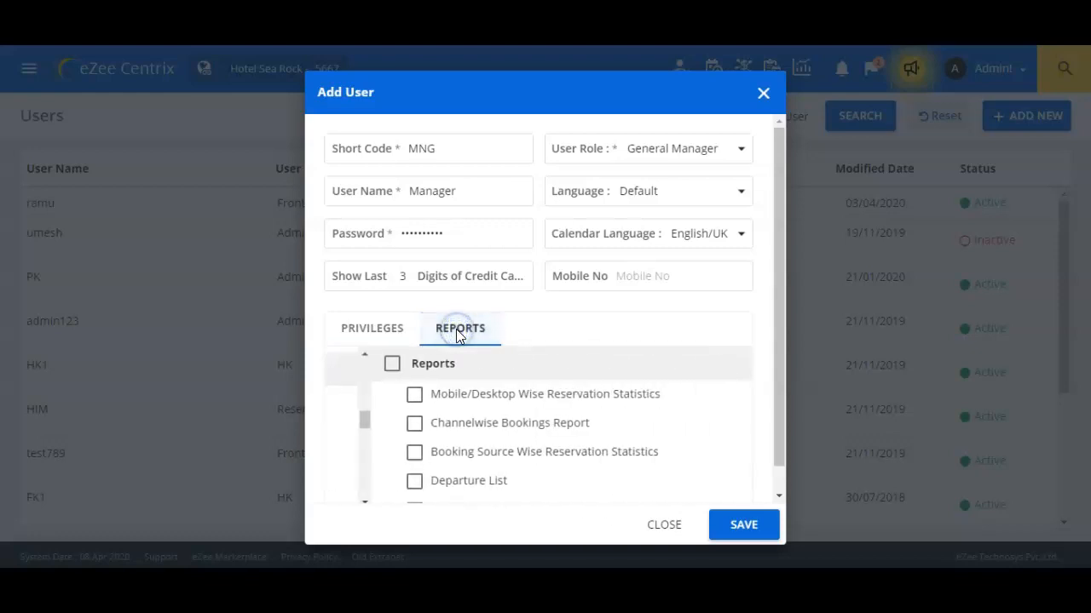
left_click(460, 327)
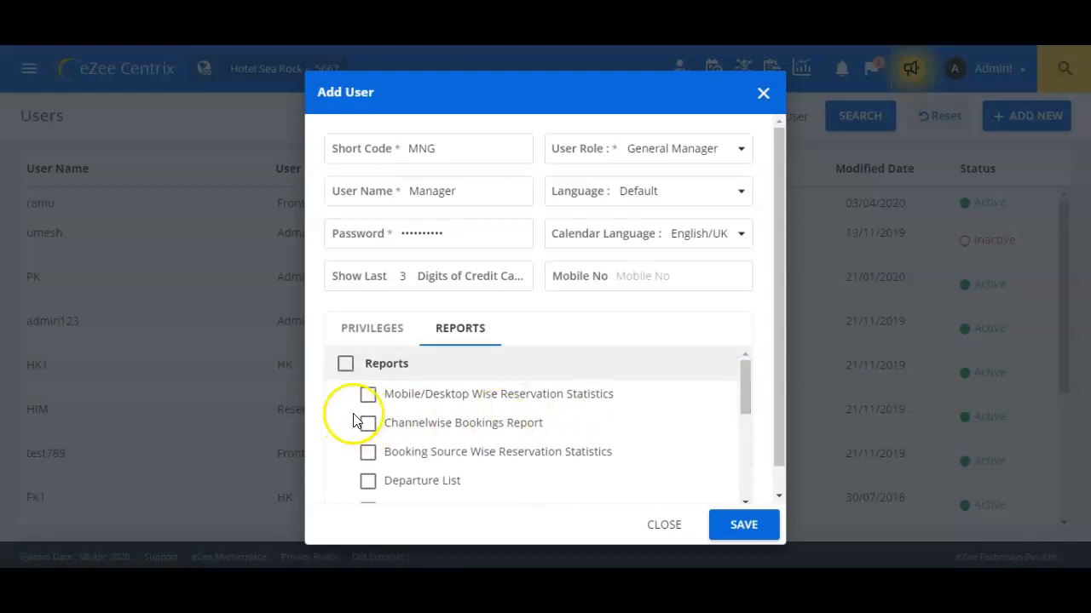
left_click(369, 394)
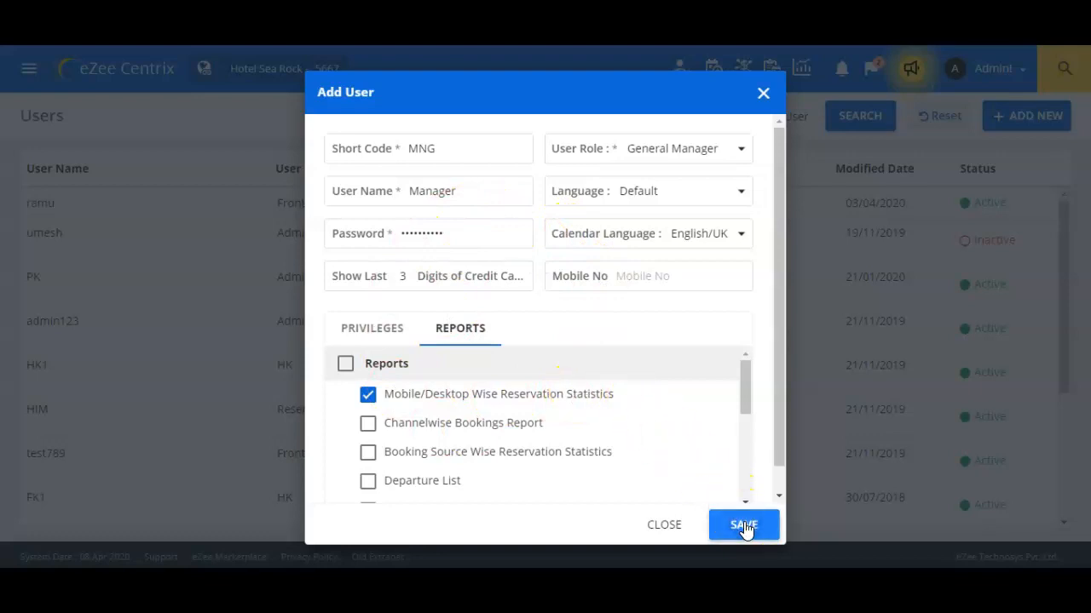
Save the Manager user and dismiss the browser's save-password popup
left_click(743, 525)
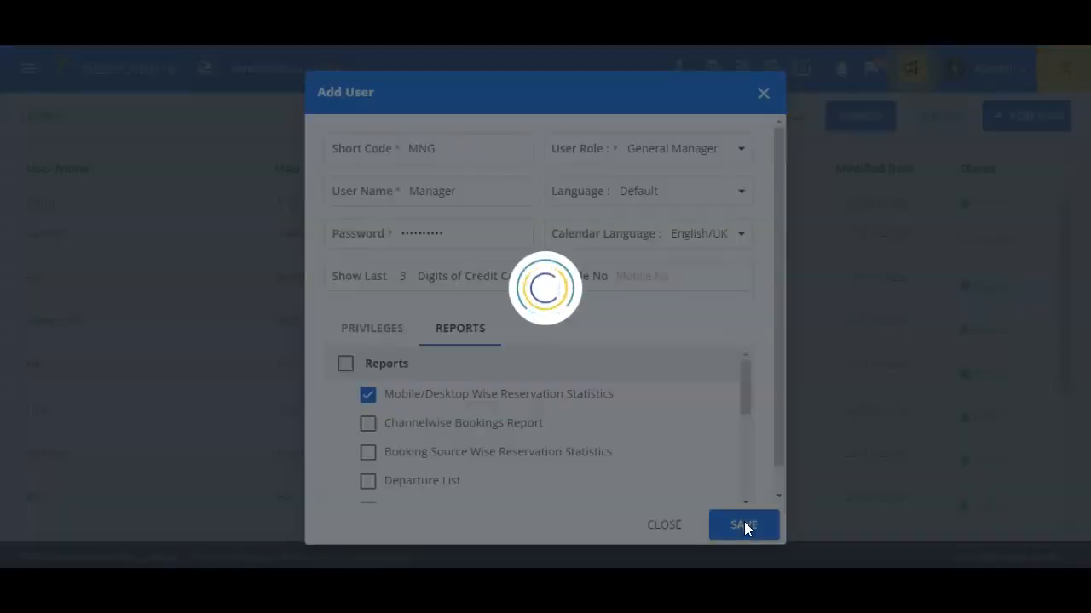
left_click(743, 525)
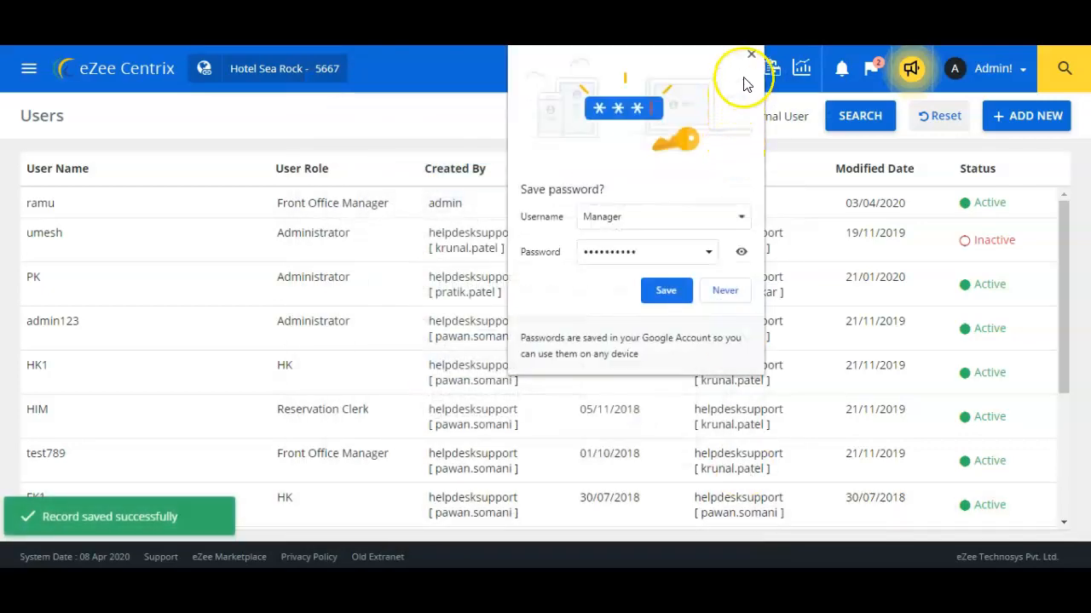
left_click(750, 54)
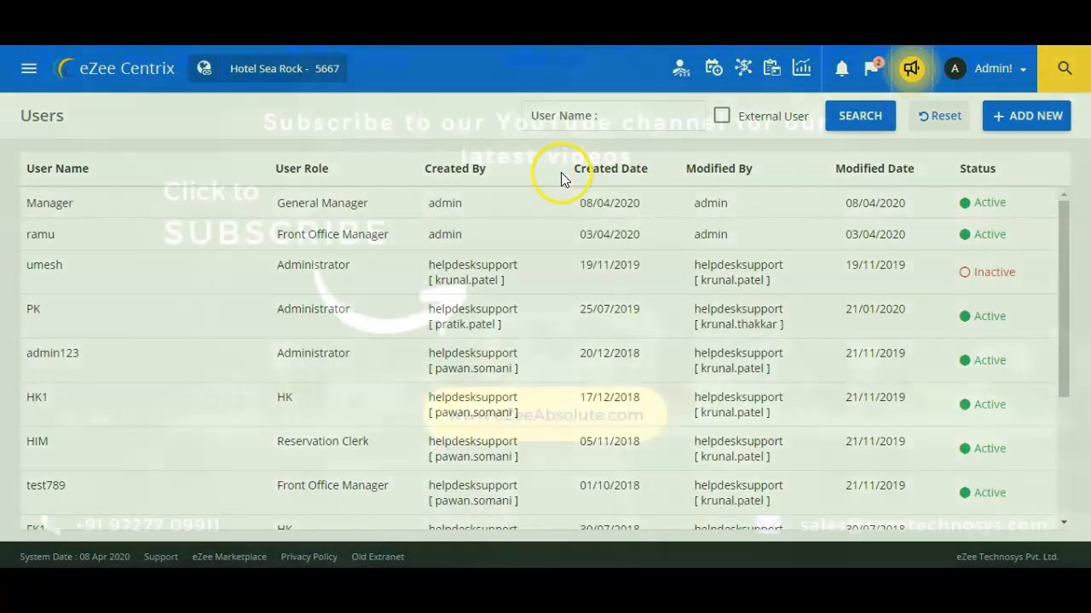